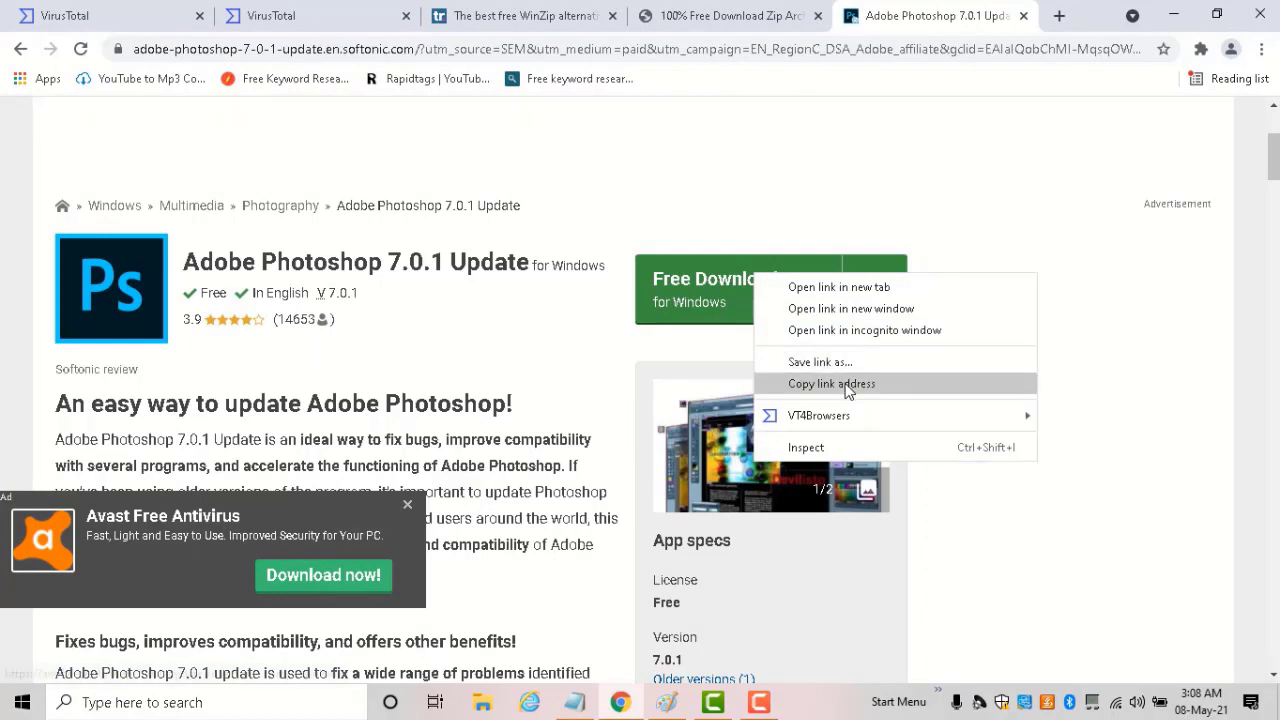
- Copy the link address of Softonic's Photoshop 7.0.1 Free Download button
left_click(832, 384)
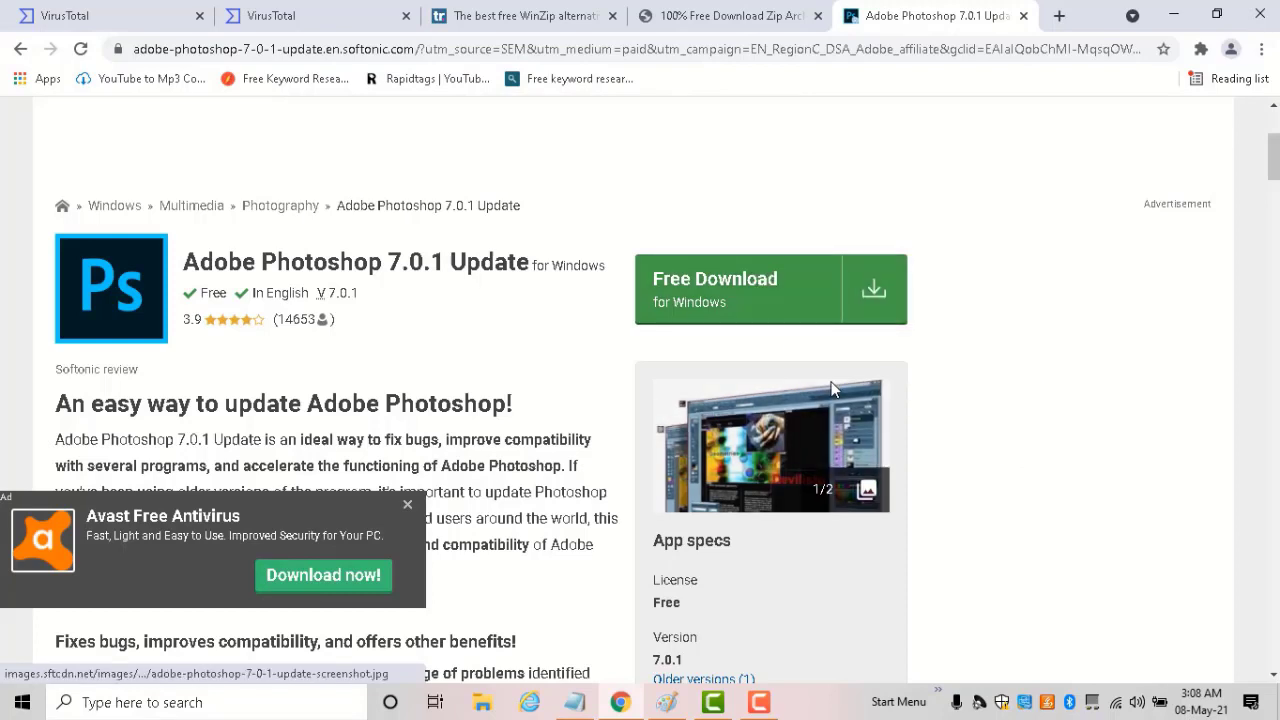
- Paste the Softonic Photoshop 7.0.1 download link into VirusTotal's URL scan field
left_click(270, 16)
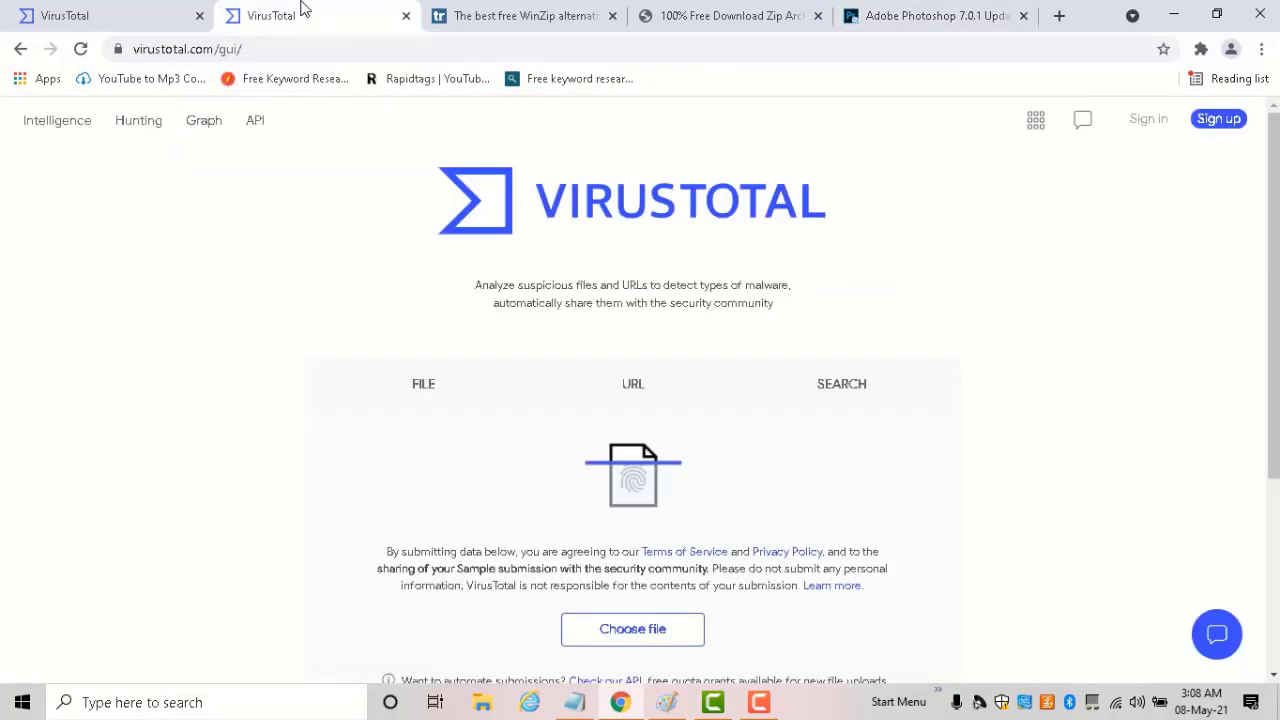
mouse_move(1224, 234)
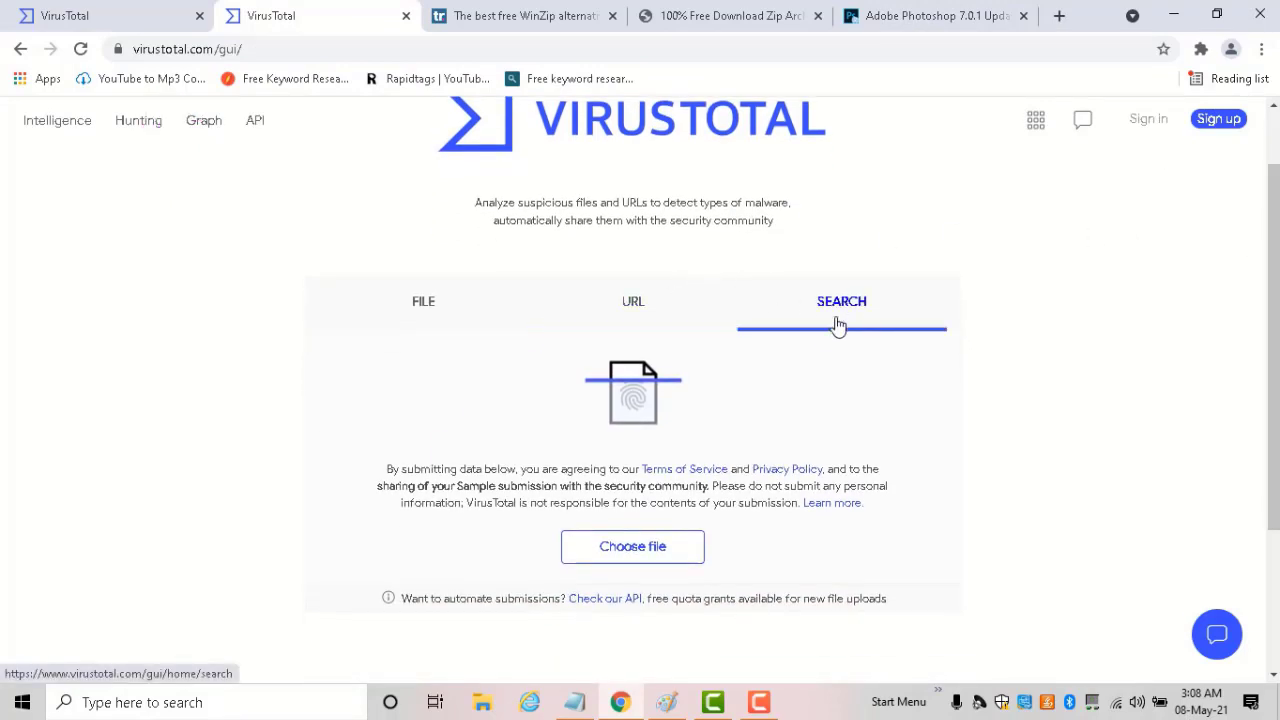
left_click(632, 300)
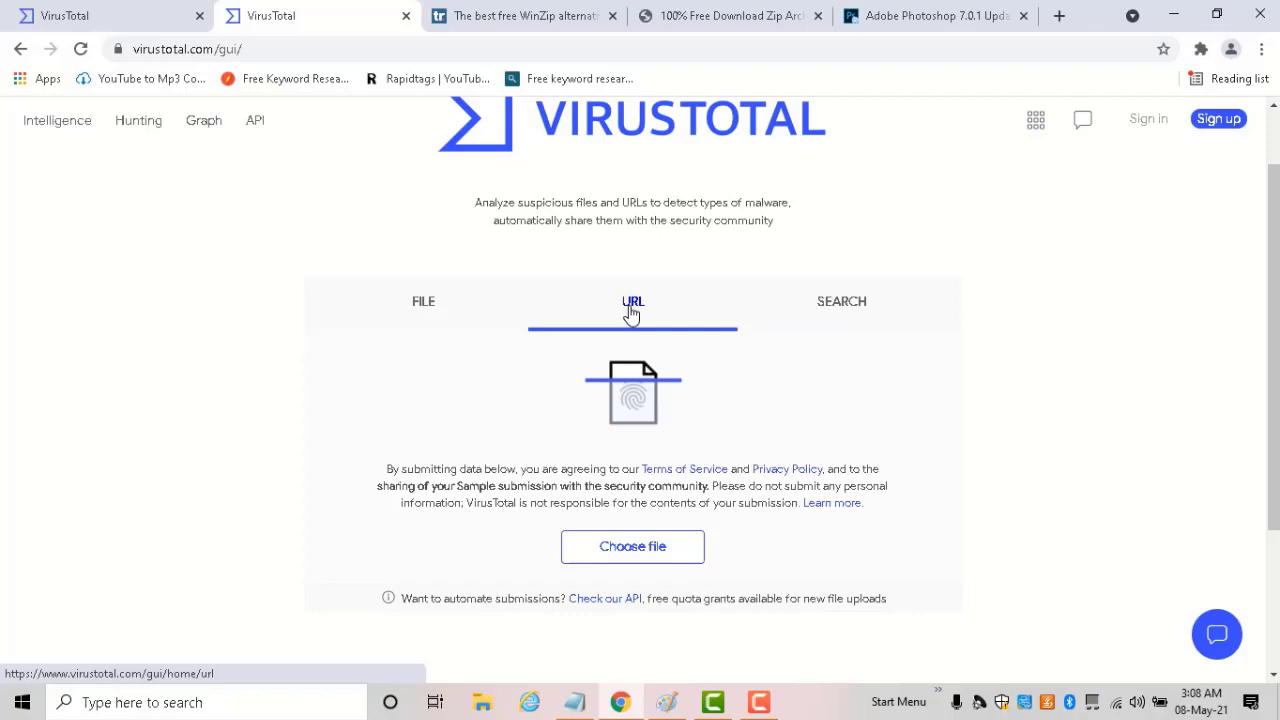
left_click(632, 300)
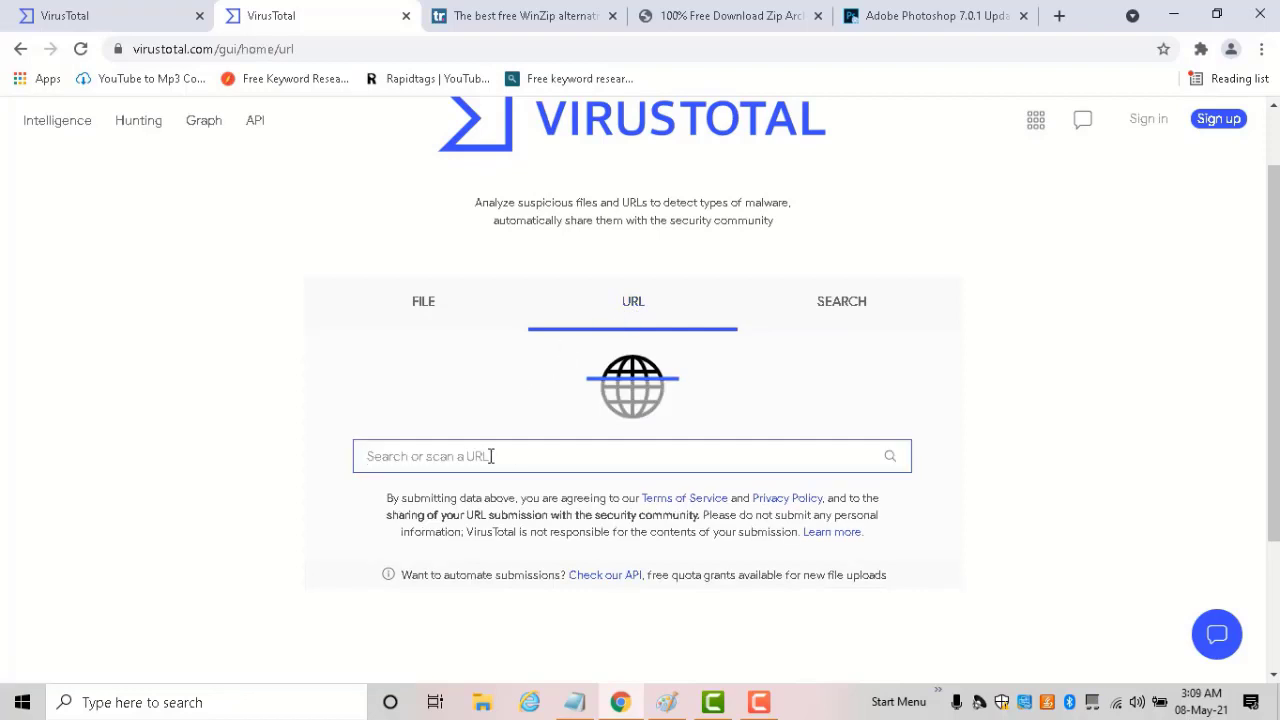
type("https://adobe-photoshop-7-0-1-update.en.softonic.com/download")
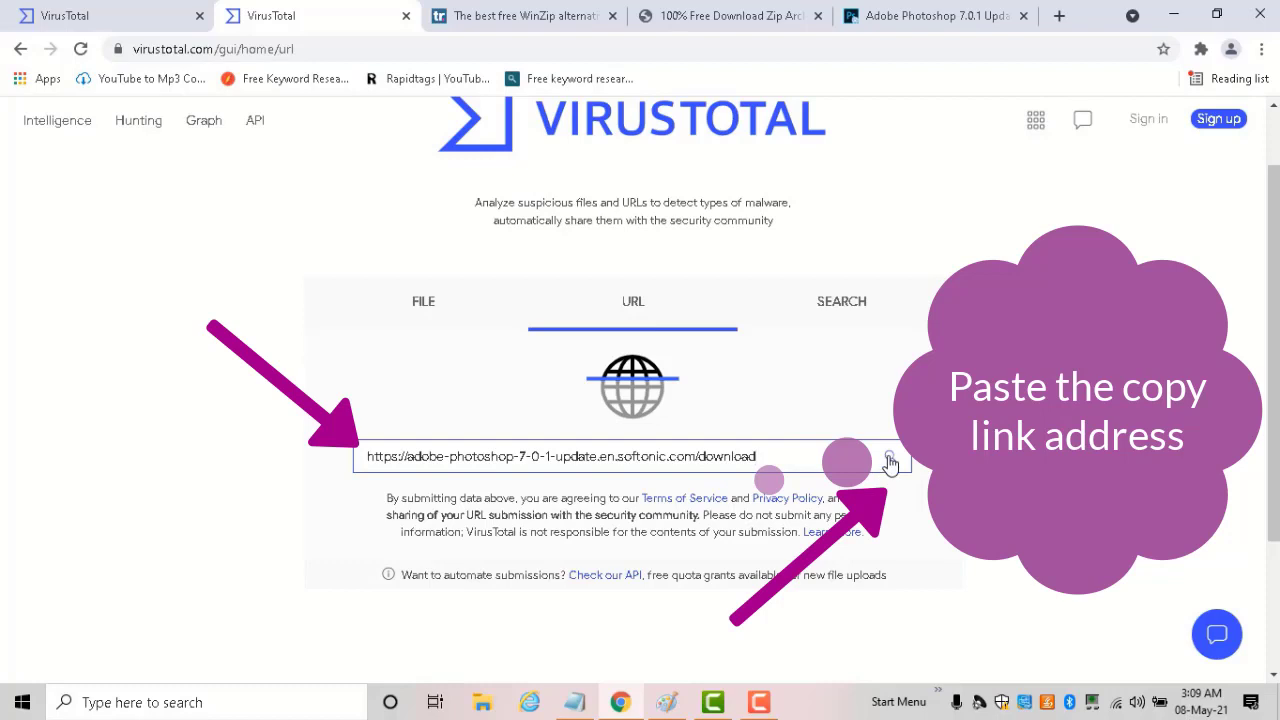
- Scan the Softonic link, getting zero detections, and move to the file-upload scanner
left_click(884, 458)
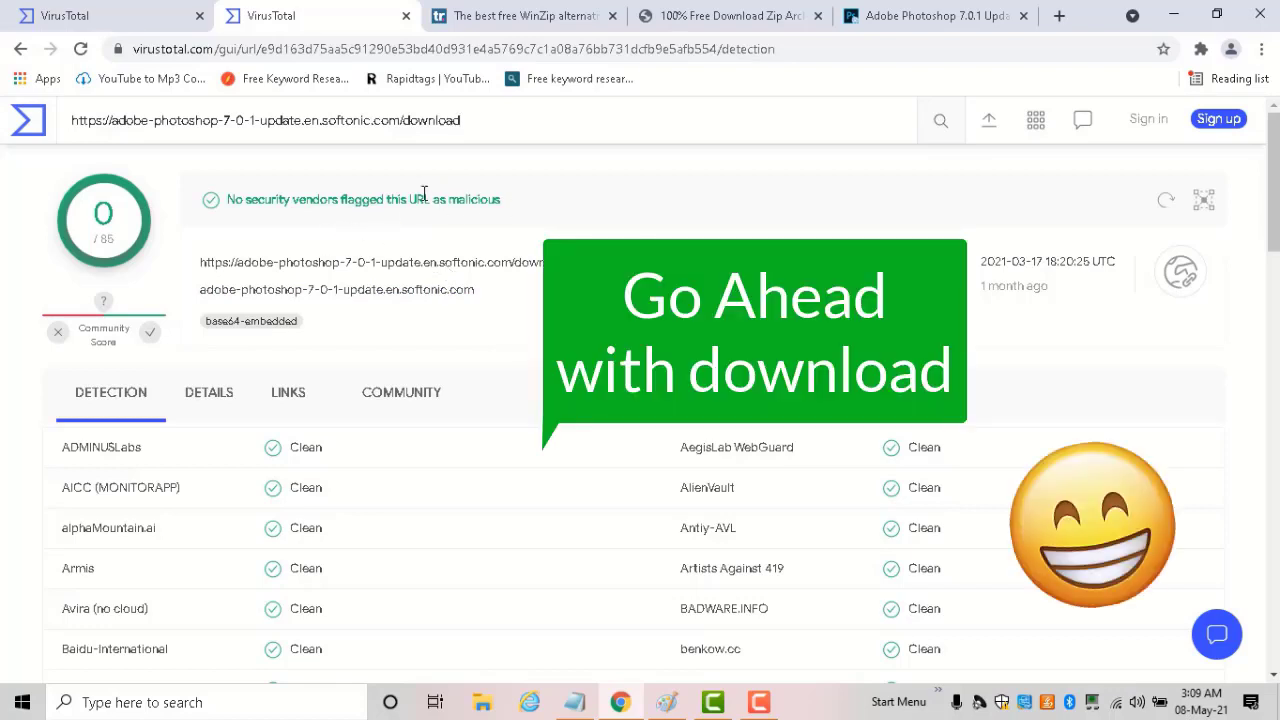
triple_click(364, 200)
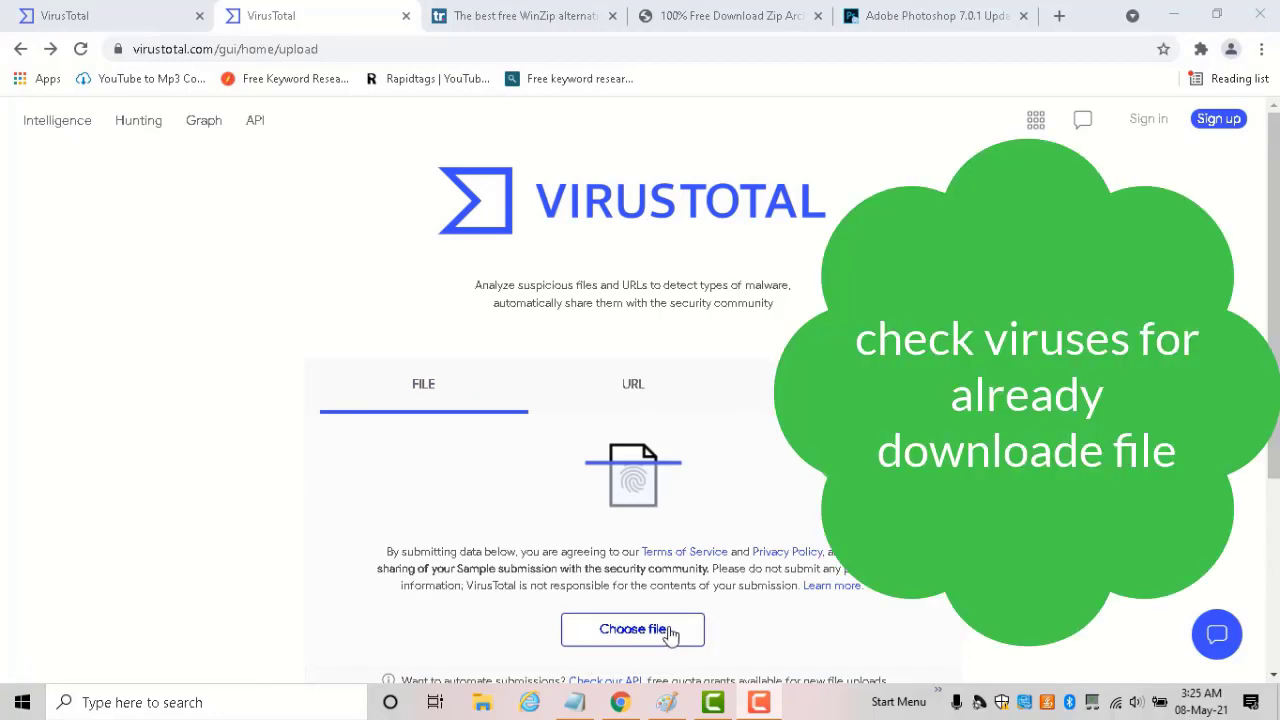
mouse_move(644, 628)
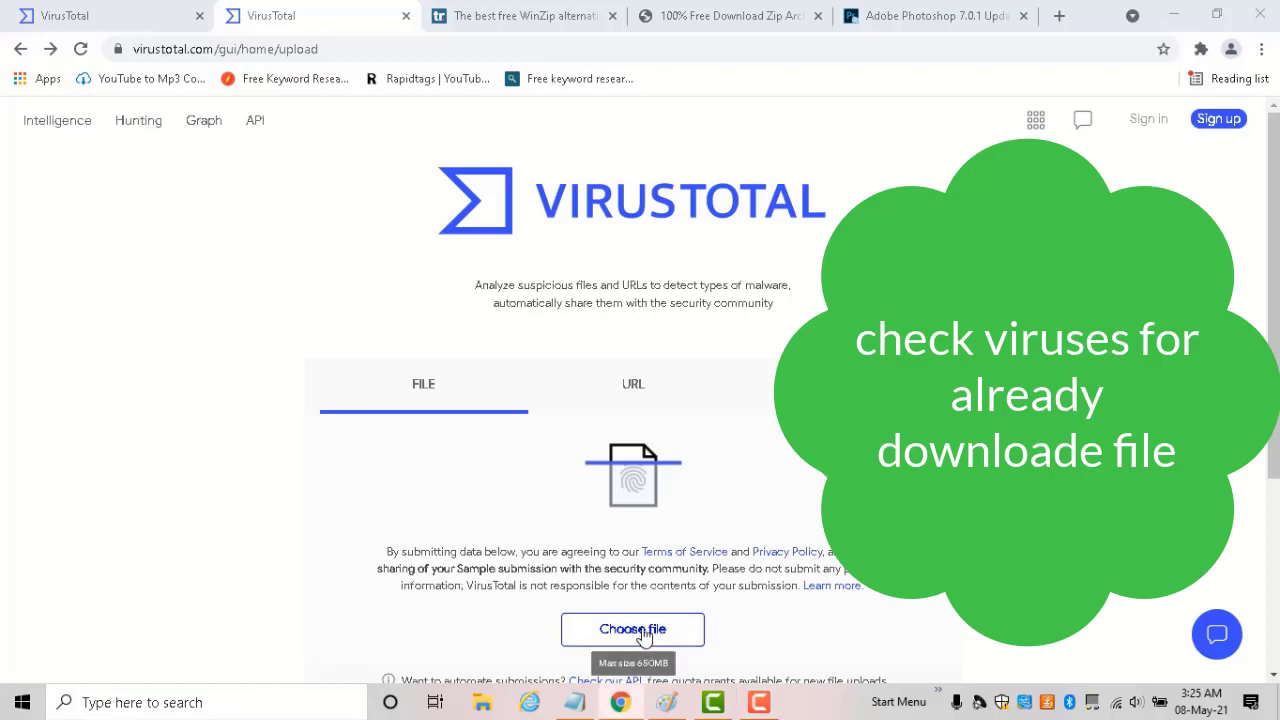
- Upload pexels-kelly-lacy-2559931 from Downloads for a VirusTotal file scan
left_click(632, 628)
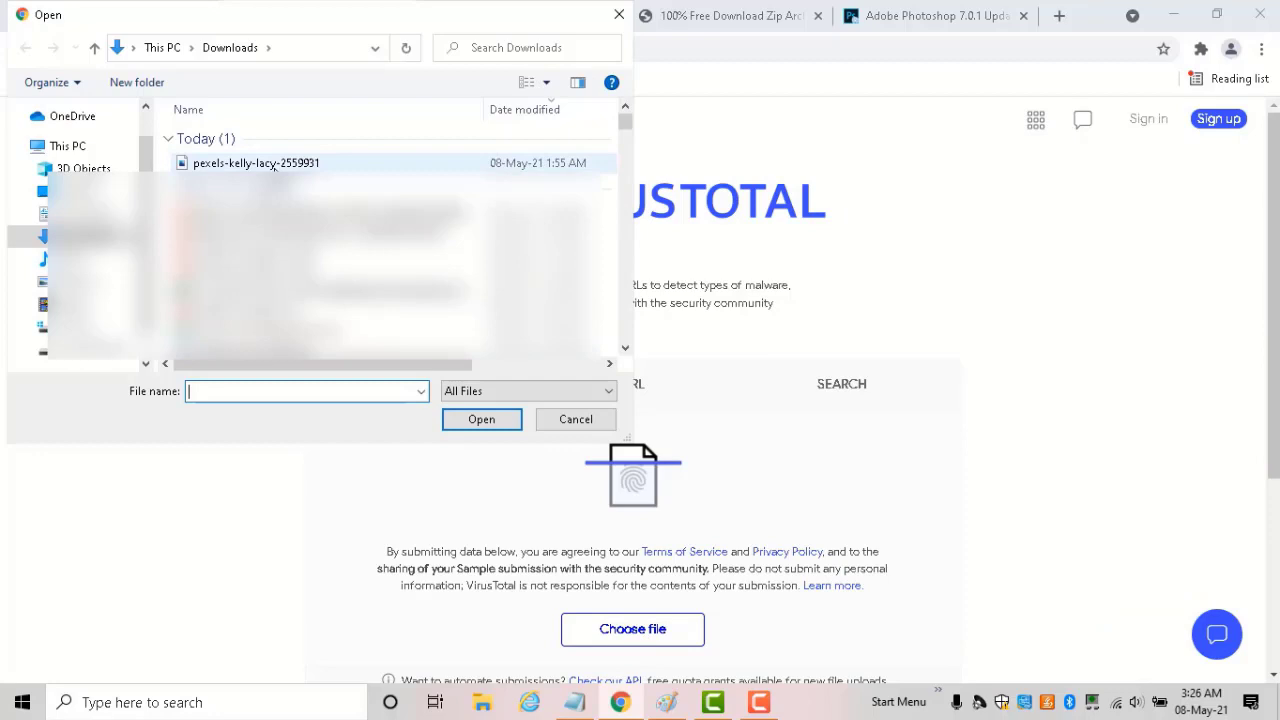
left_click(256, 162)
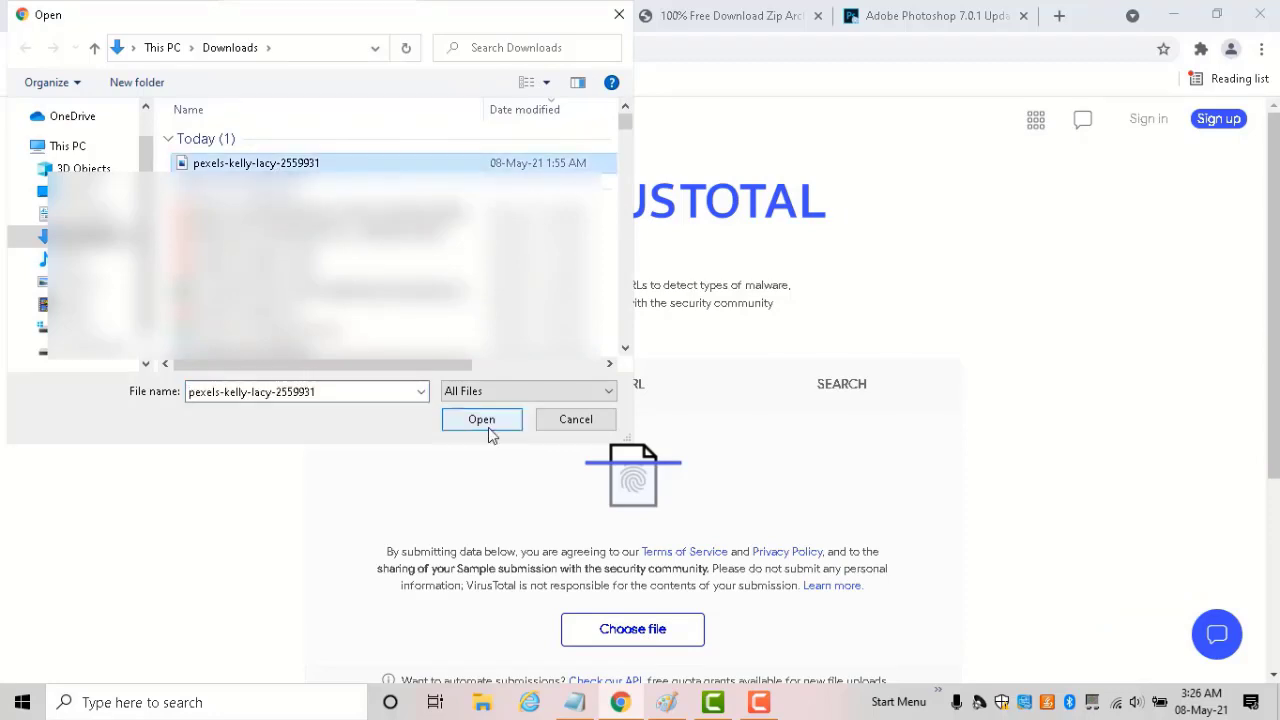
left_click(480, 420)
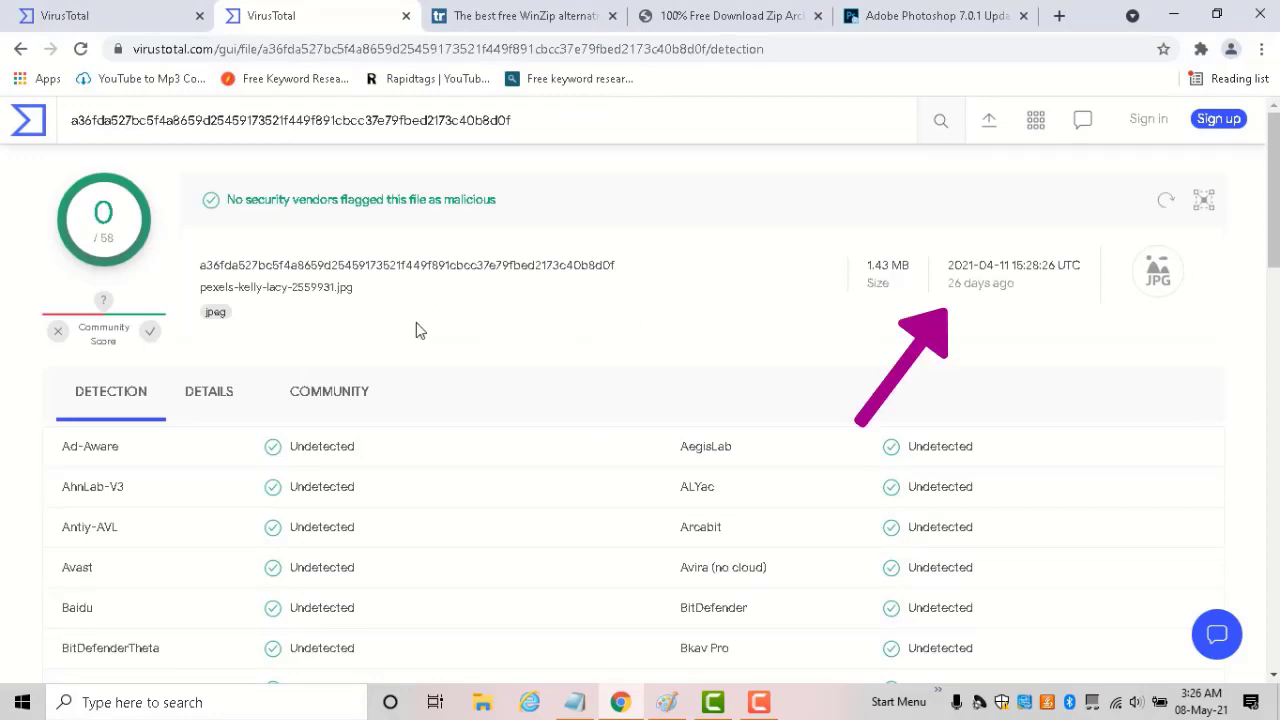
mouse_move(622, 320)
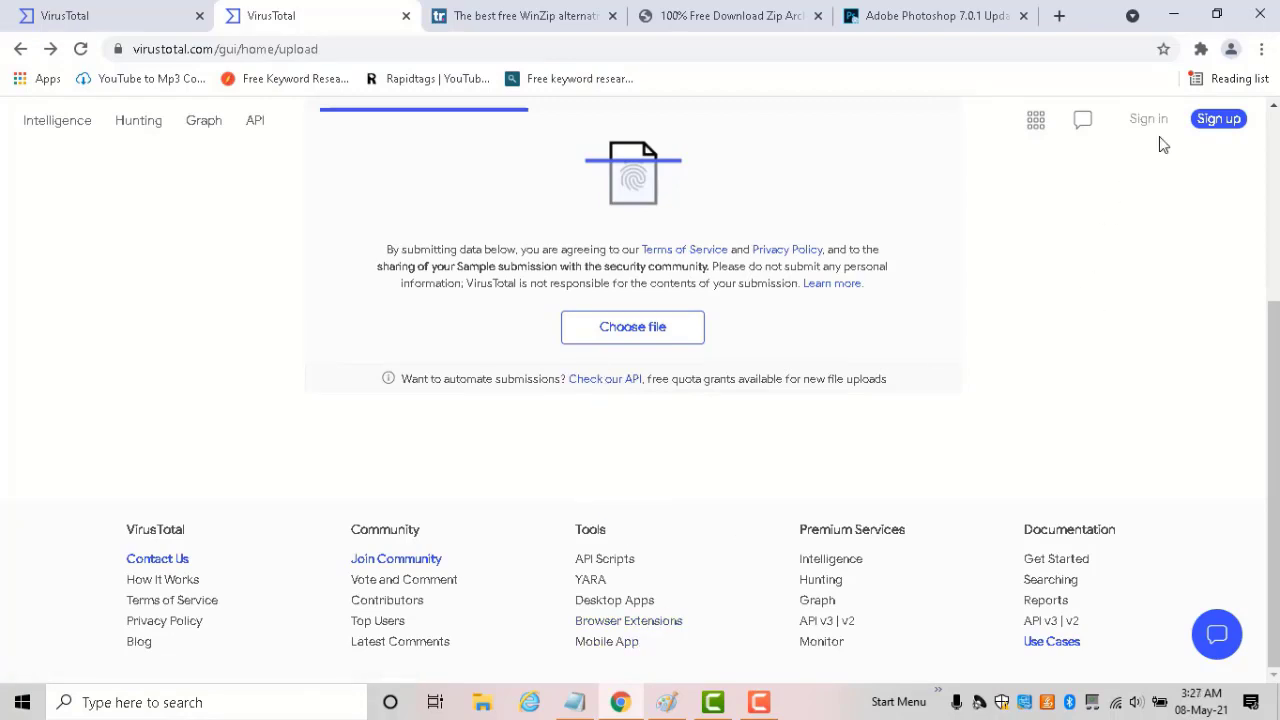
- Check VT4Browsers in Chrome's extensions list, then return to the Softonic Photoshop page
left_click(1200, 48)
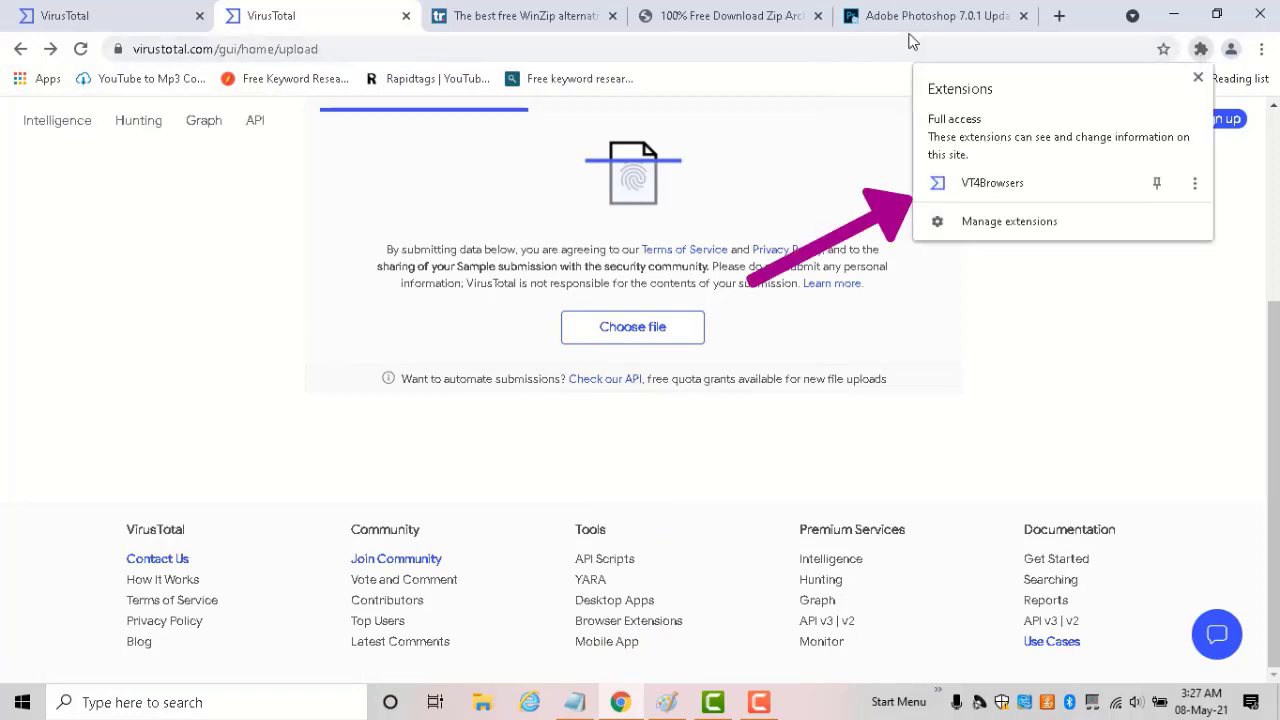
left_click(940, 16)
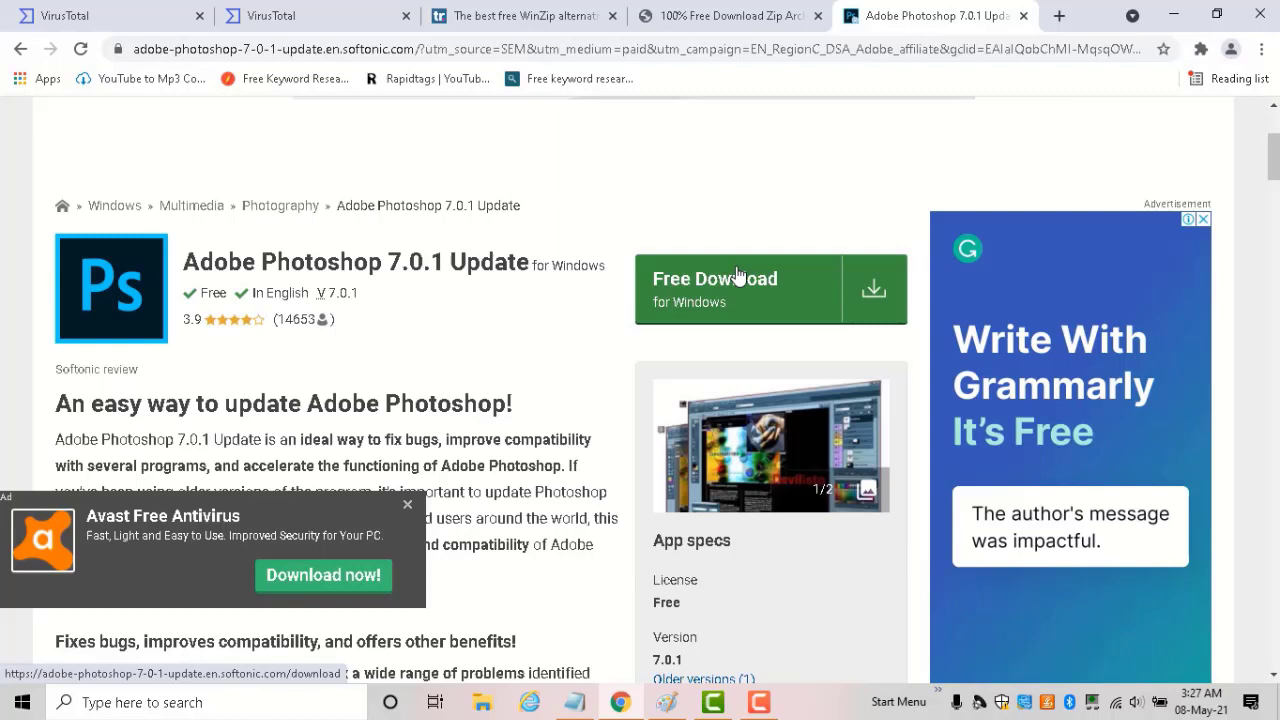
mouse_move(760, 284)
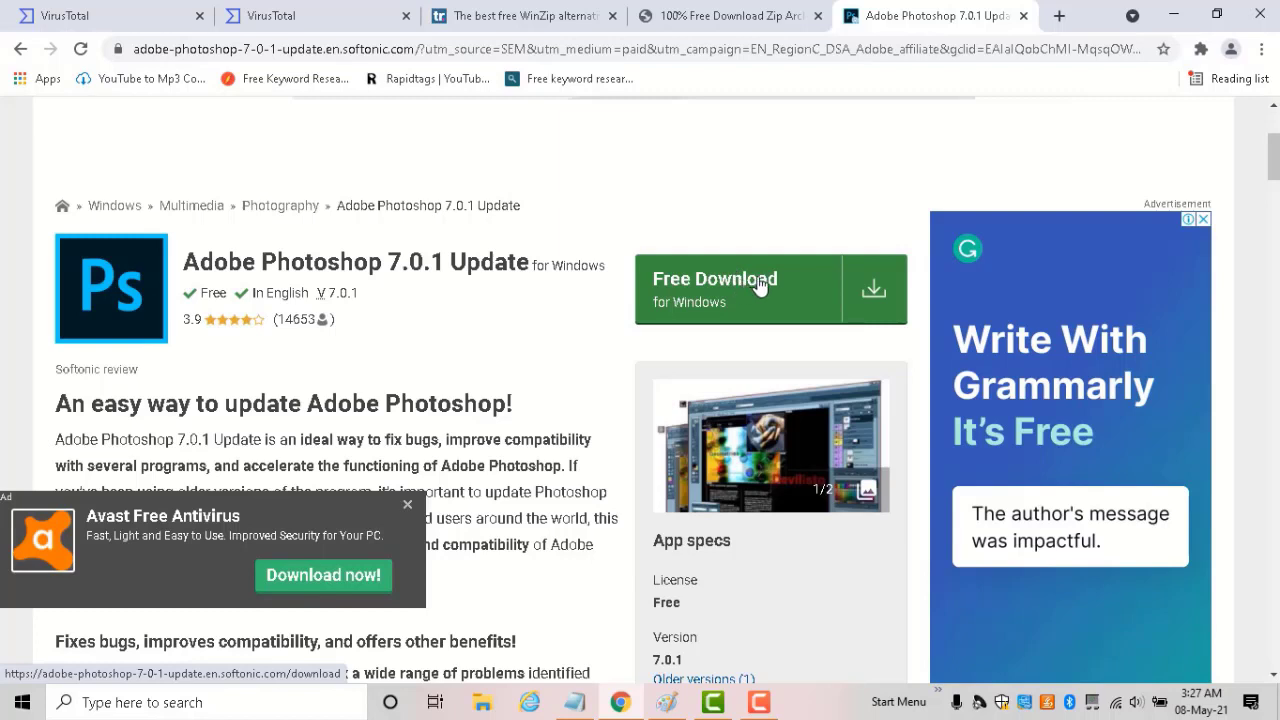
- Scan the Free Download link via the VT4Browsers 'Scan selected link' context option
right_click(758, 284)
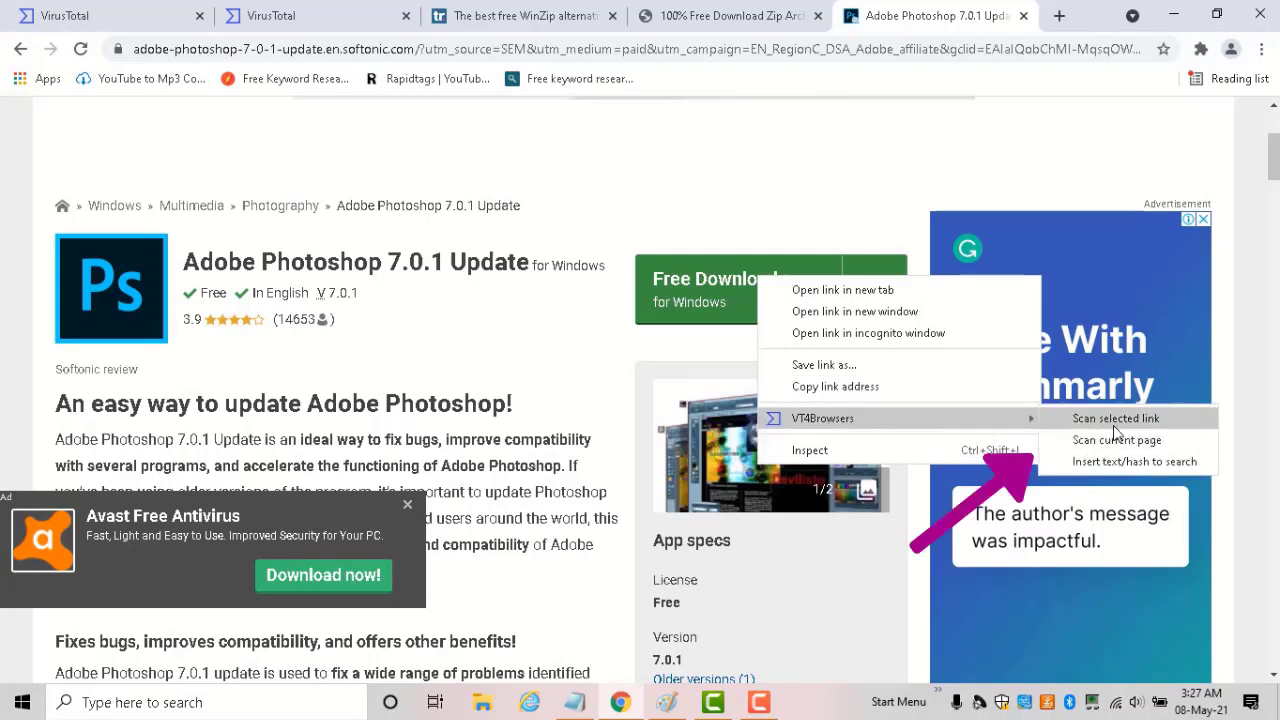
mouse_move(1004, 424)
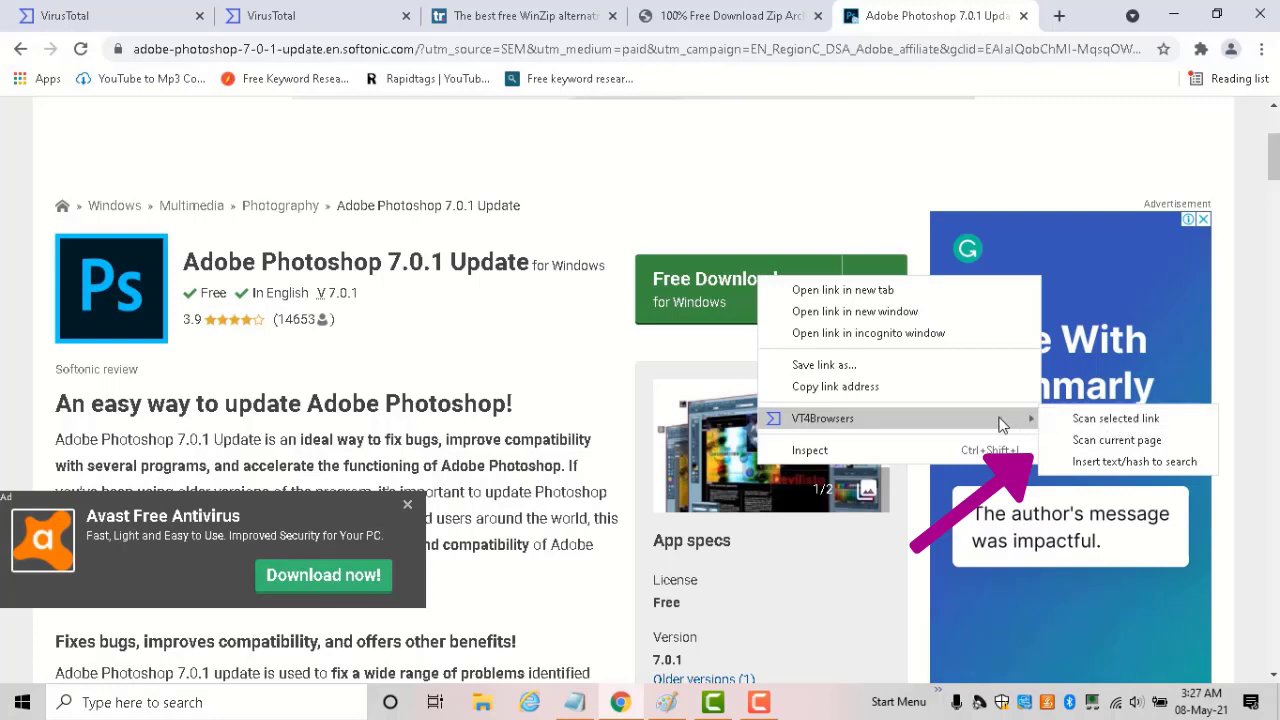
mouse_move(1094, 424)
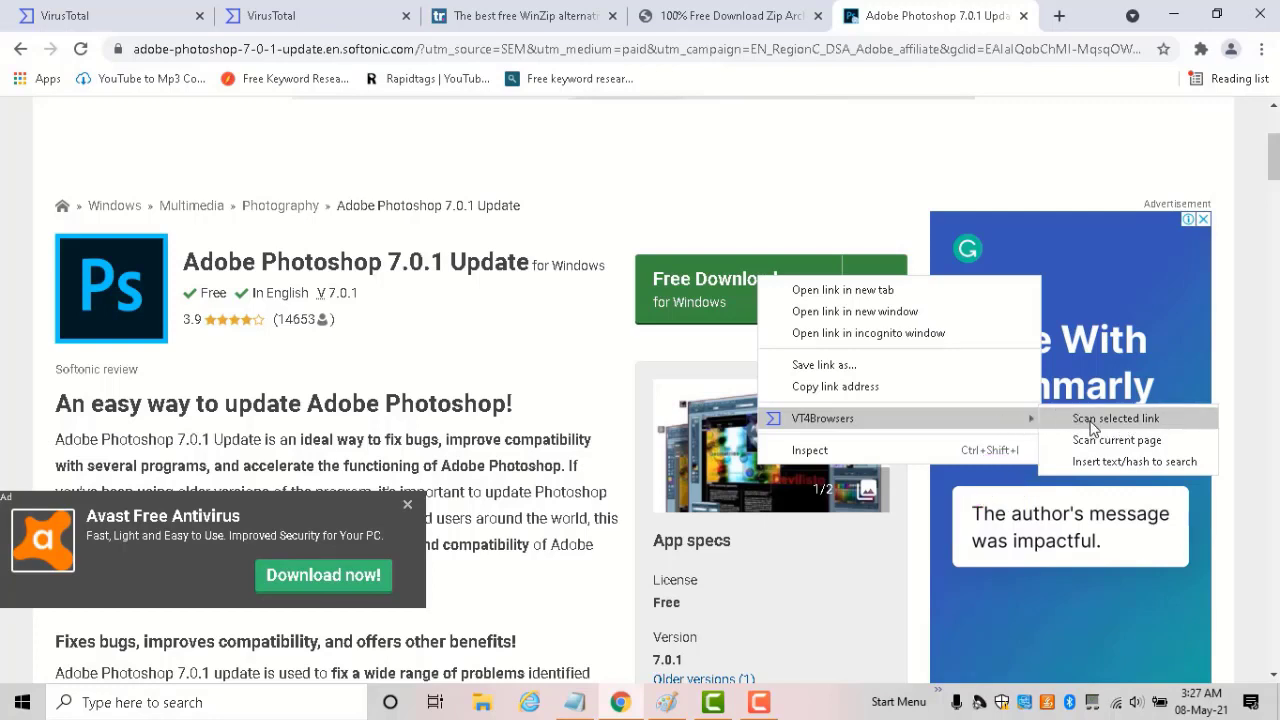
left_click(1092, 428)
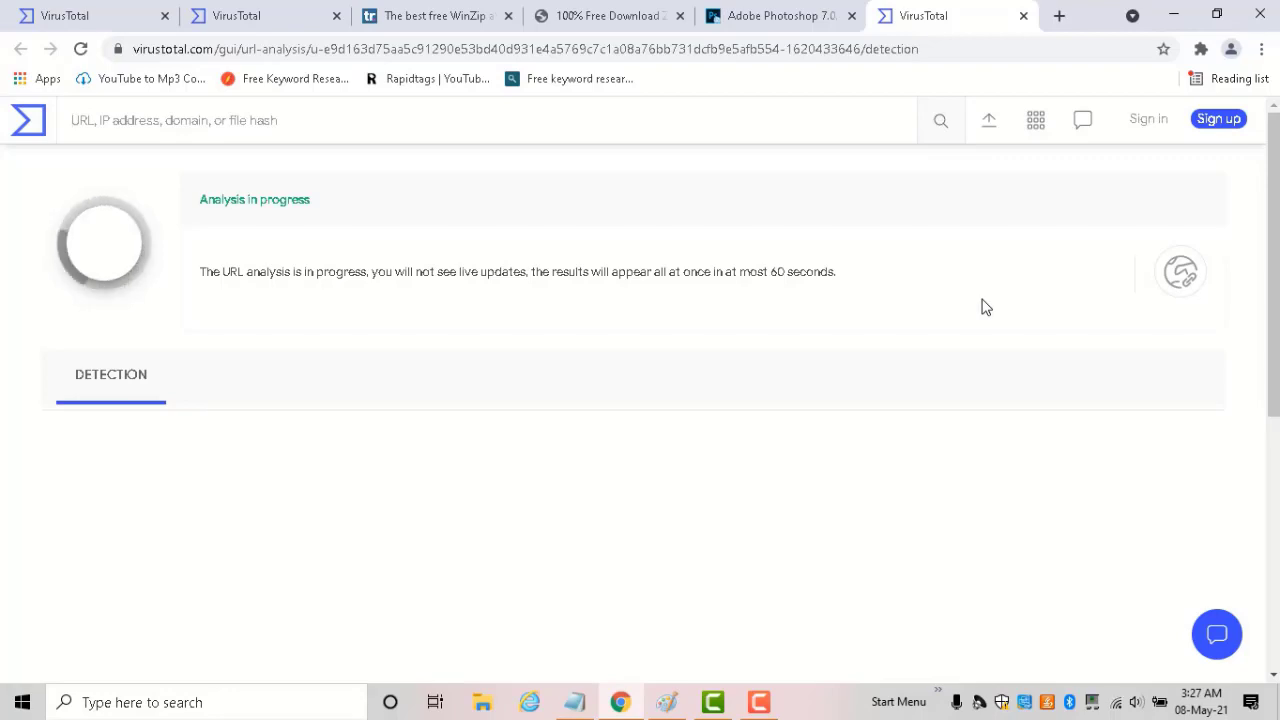
mouse_move(730, 372)
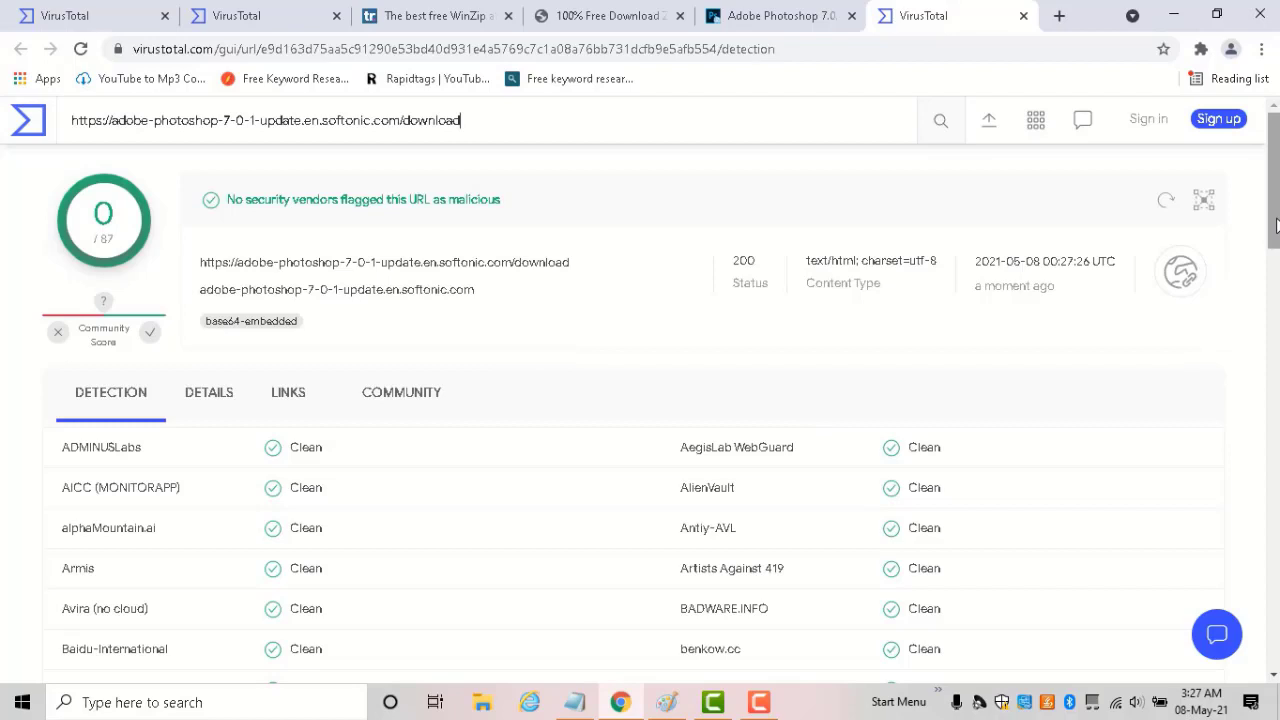
- Scroll through the Detection vendor list showing every engine rating the link clean
scroll("down", 3)
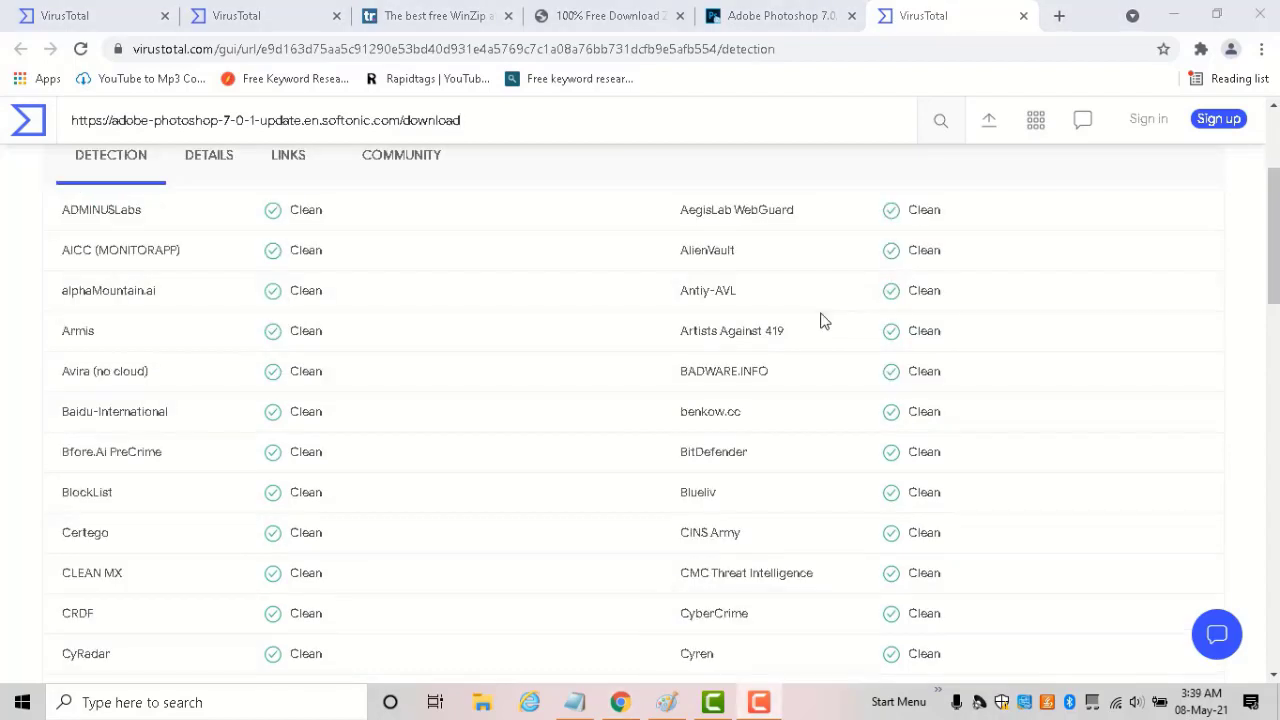